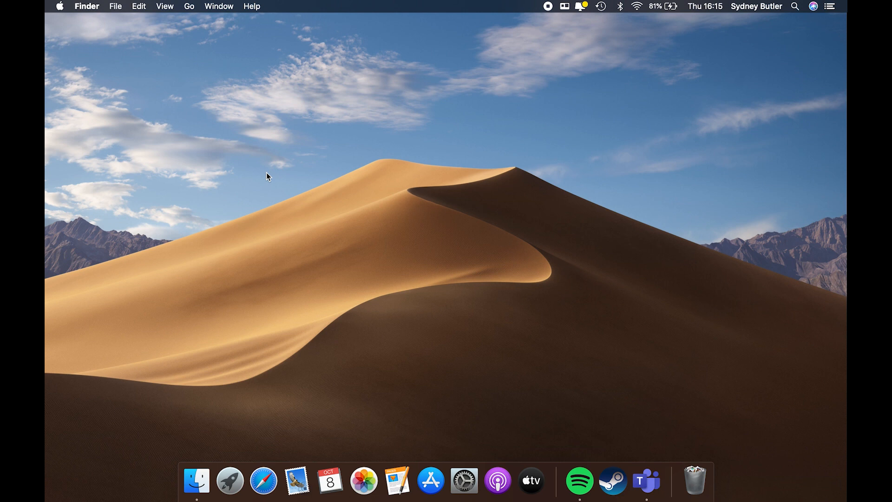
mouse_move(59, 6)
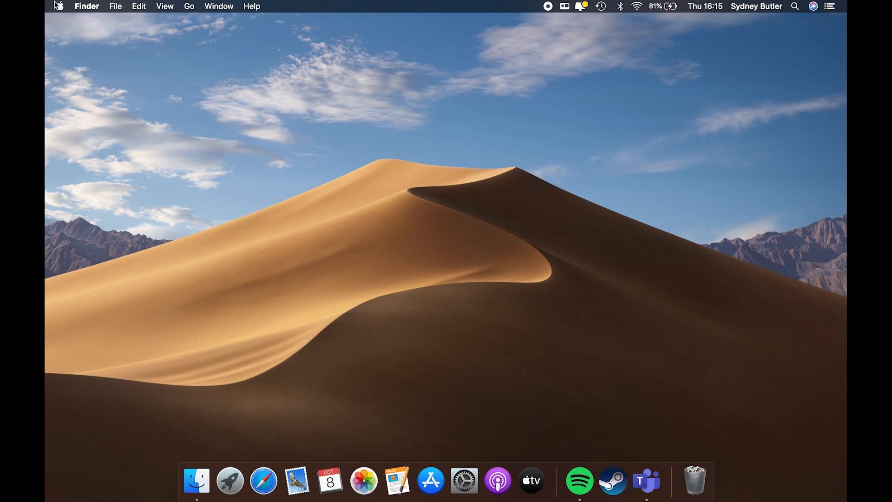
- Reach Users & Groups via the Apple menu and switch to the Child Account user
click(60, 6)
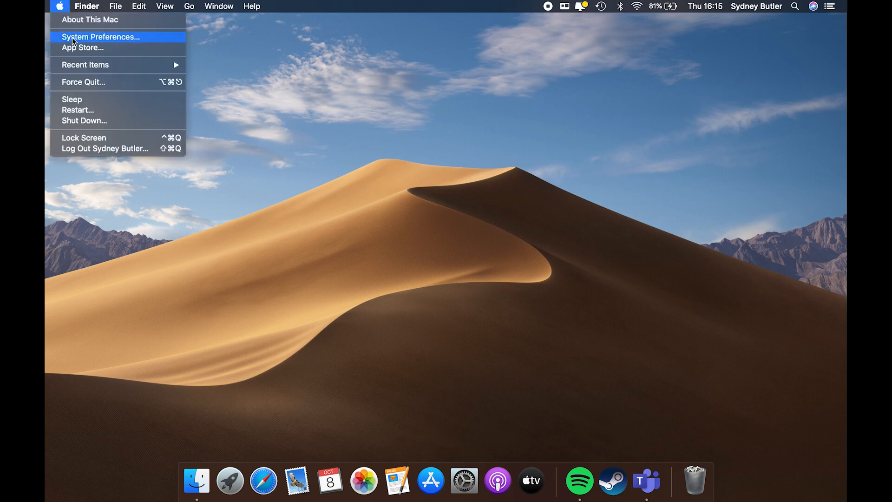
click(104, 37)
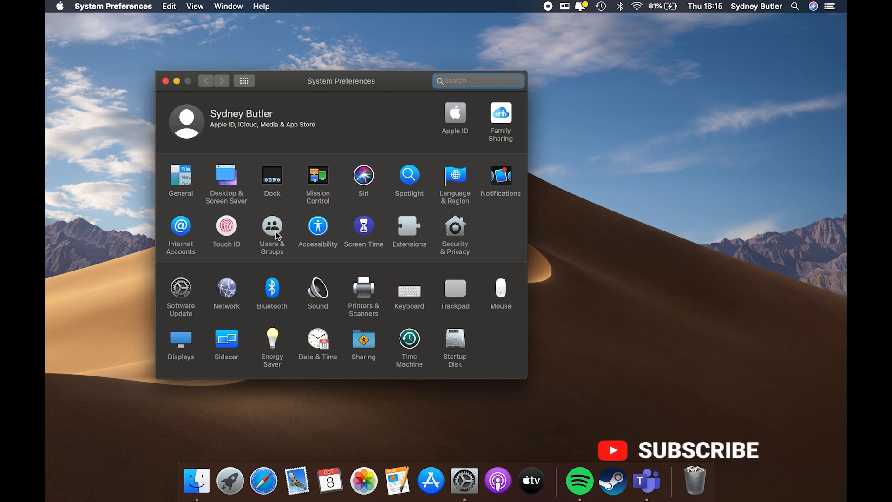
click(271, 226)
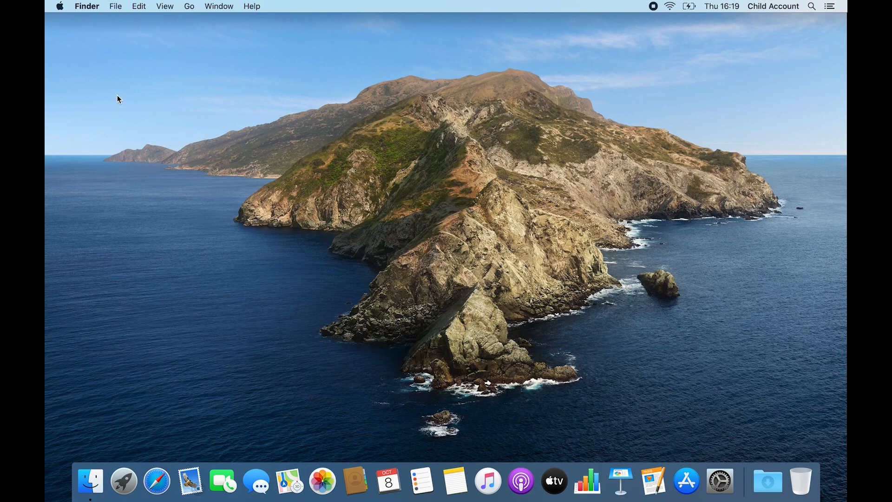
- Turn on Content & Privacy restrictions in Screen Time and choose Limit Adult Websites
click(59, 6)
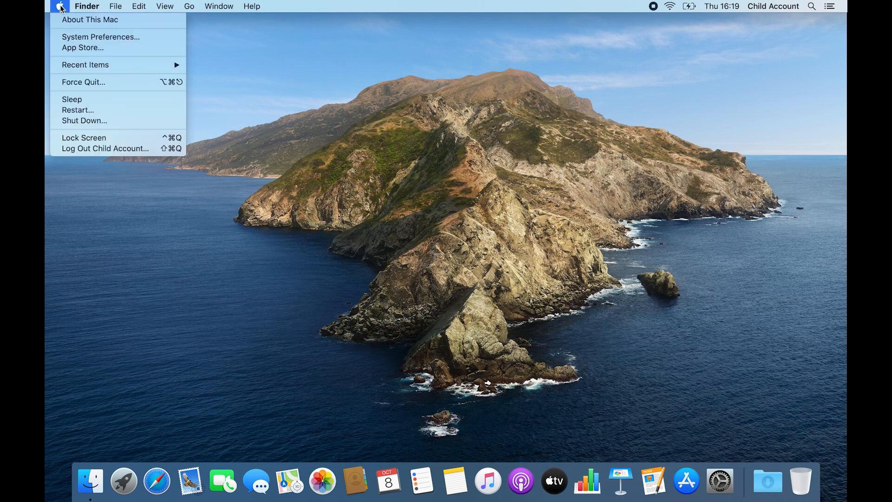
click(103, 37)
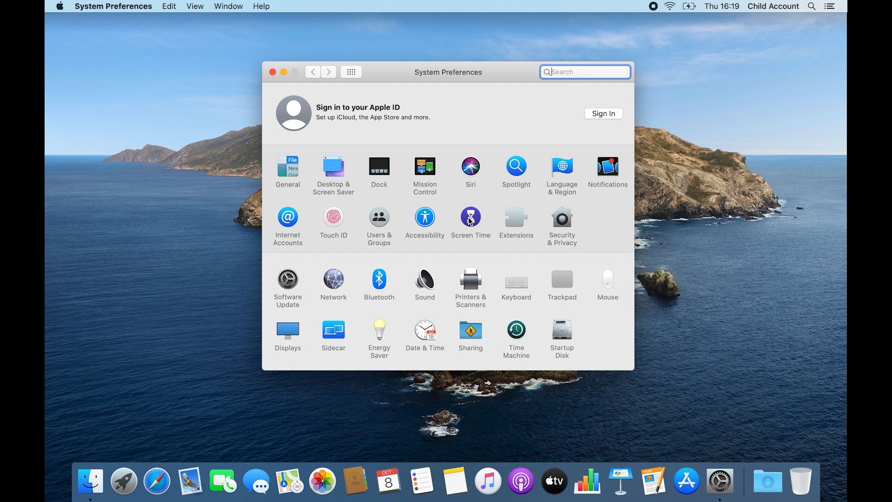
click(471, 217)
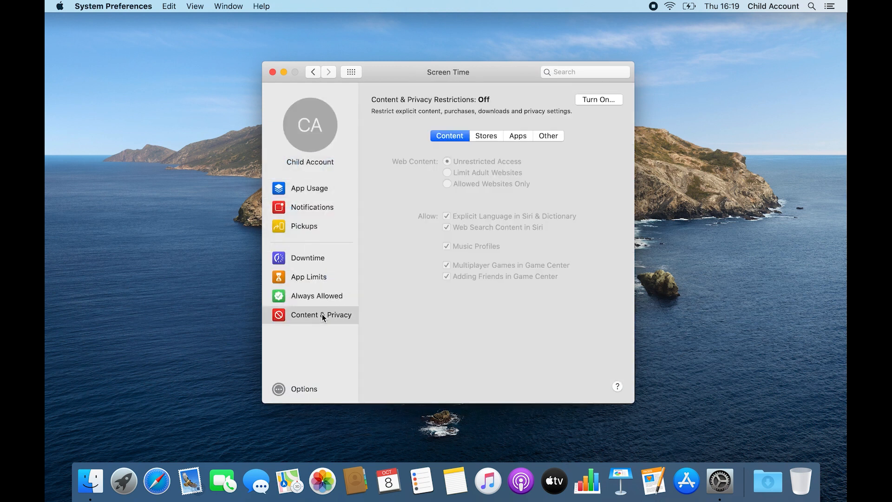
click(599, 99)
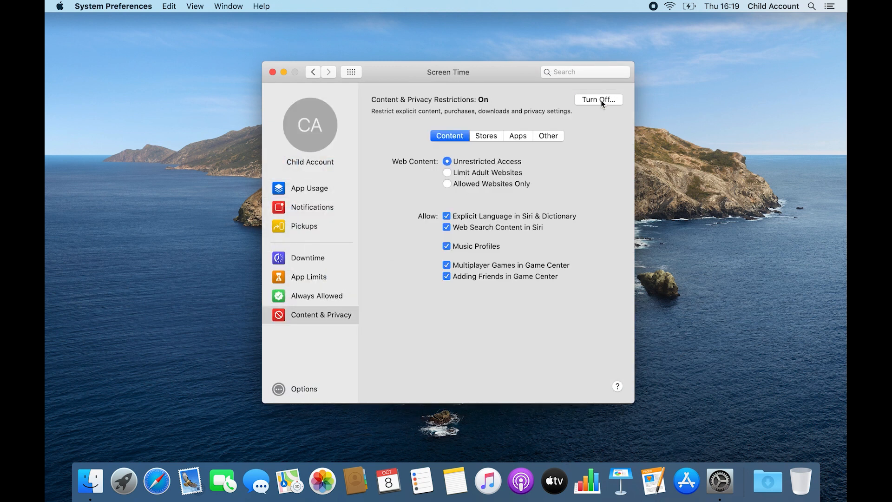
mouse_move(577, 150)
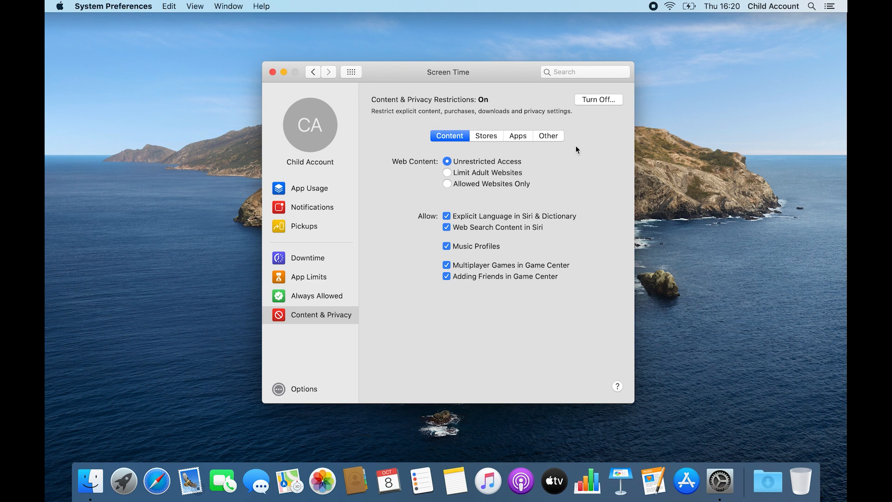
click(447, 173)
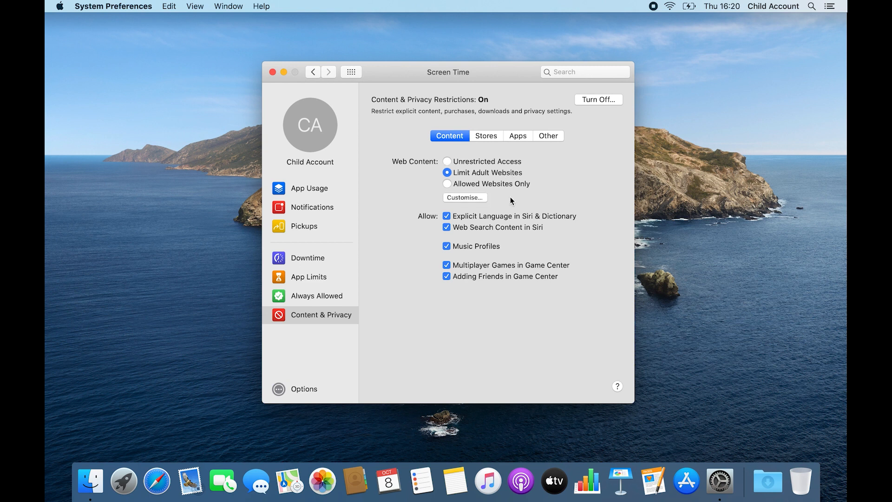
- Set web content to Allowed Websites Only and review the approved children's sites list
click(465, 197)
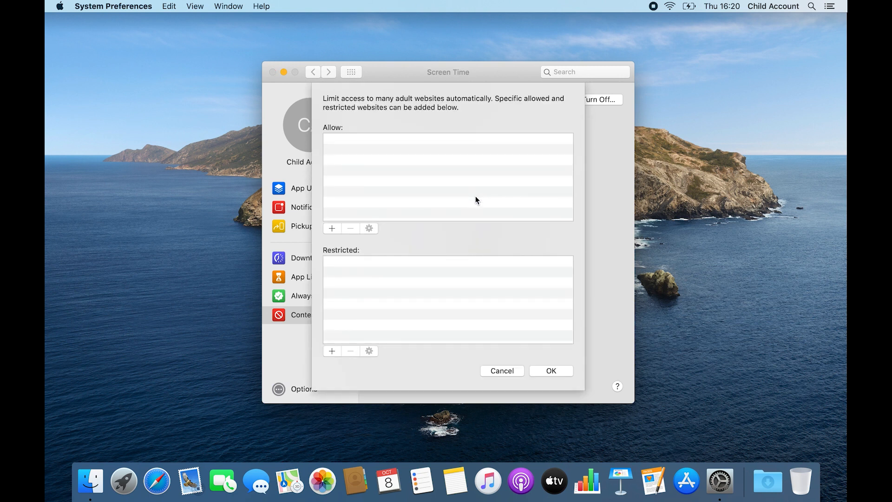
mouse_move(355, 230)
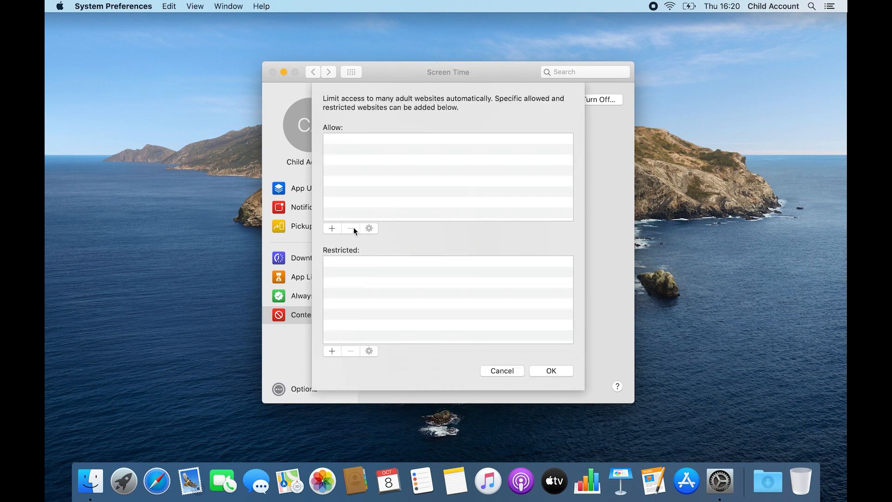
mouse_move(396, 234)
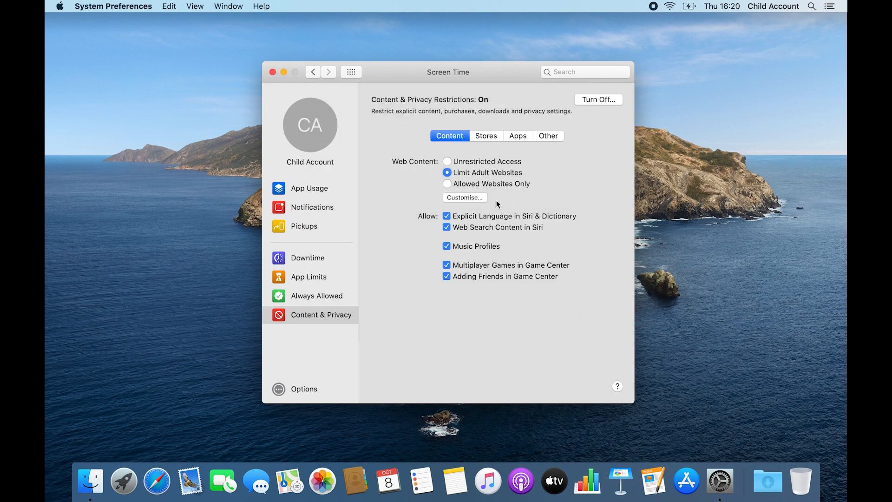
click(447, 183)
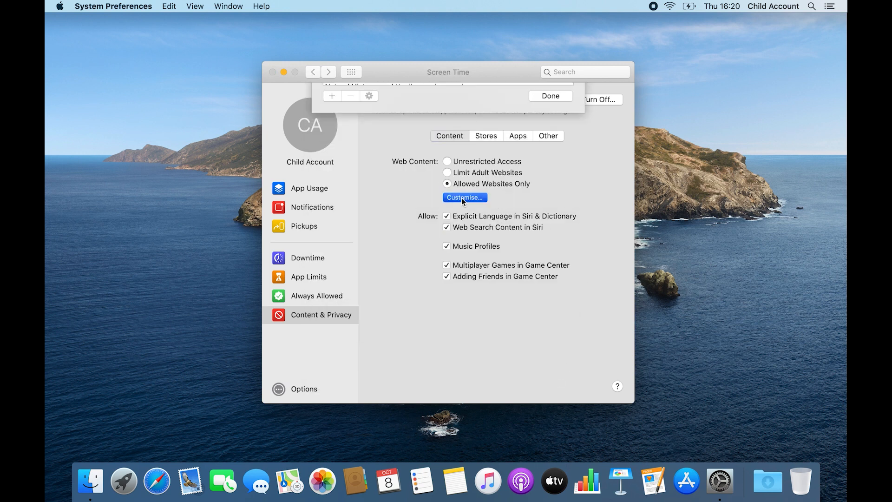
click(465, 197)
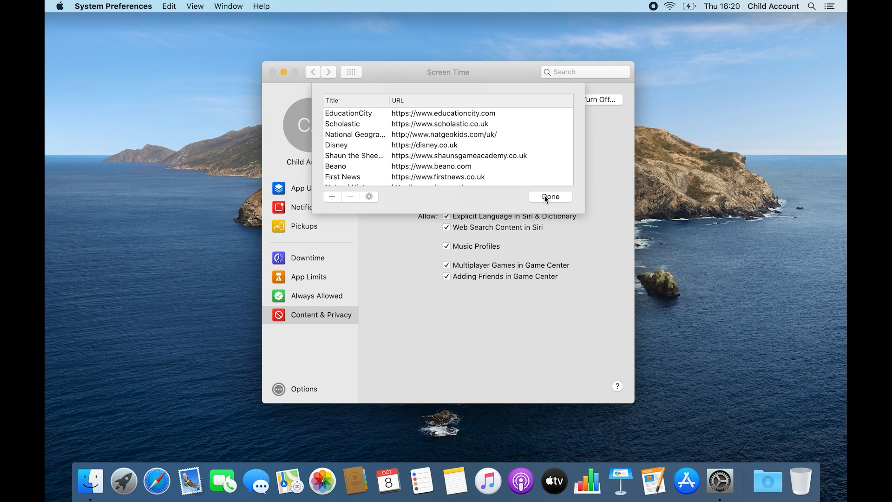
click(550, 197)
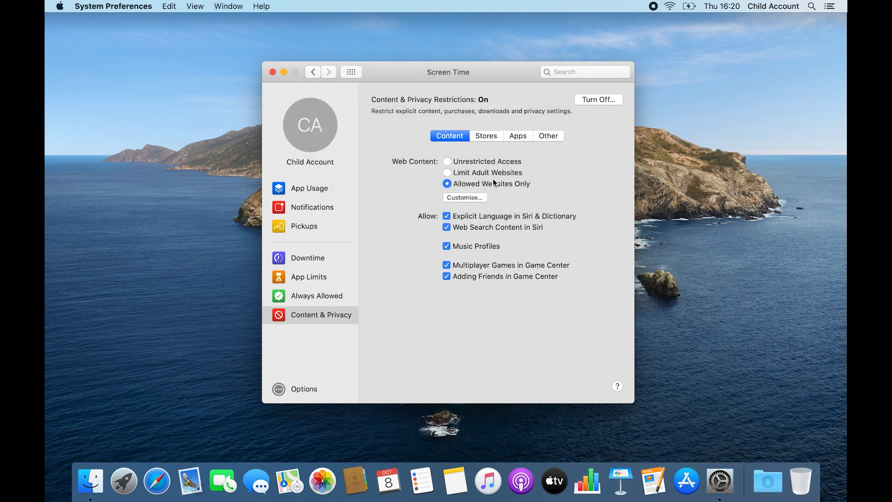
click(304, 388)
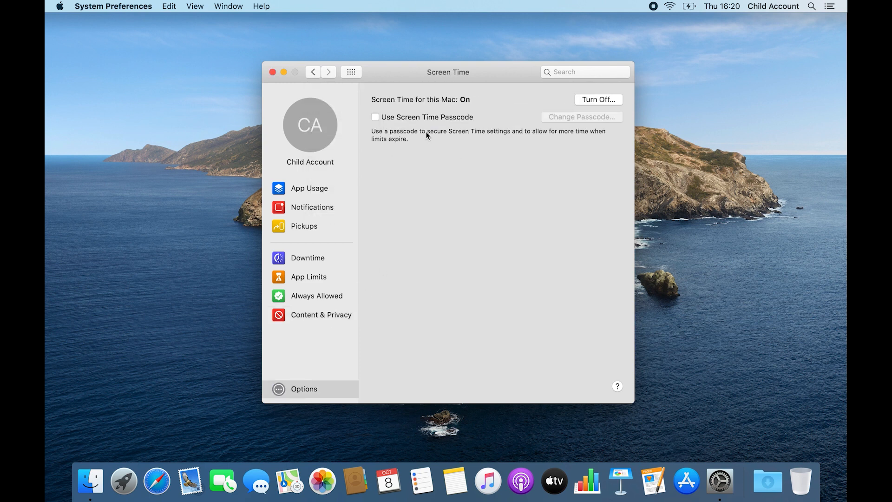
click(375, 117)
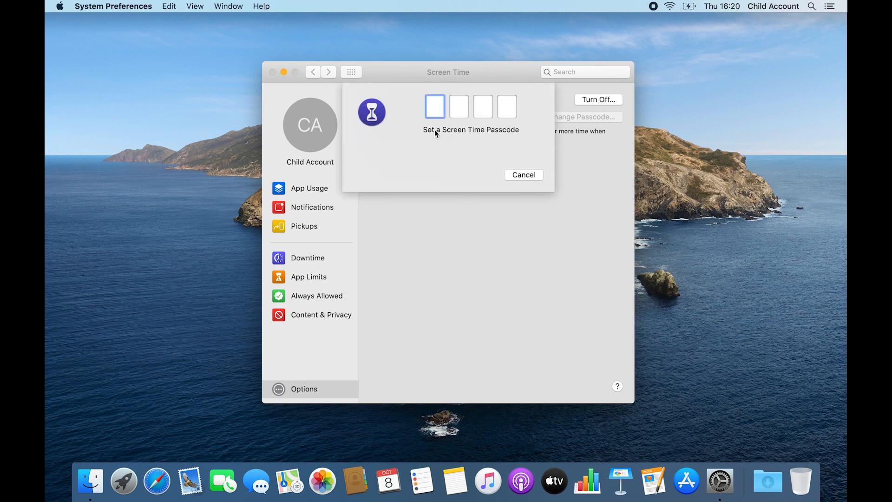
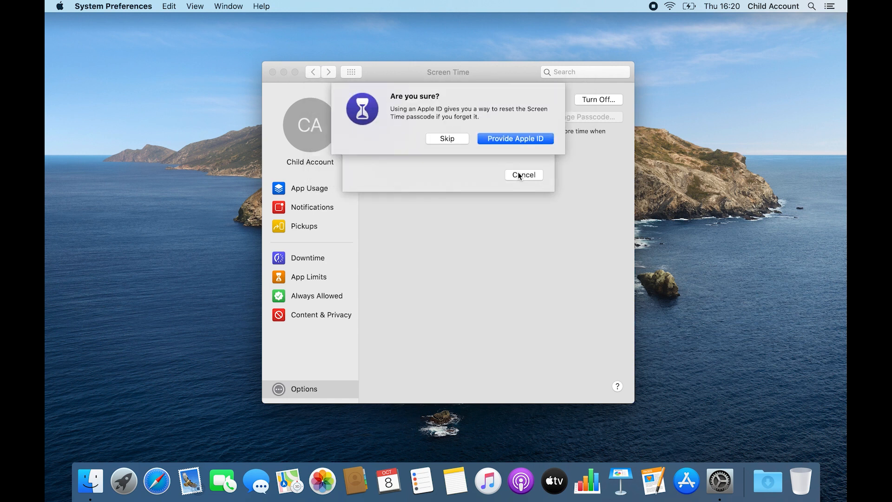
click(447, 137)
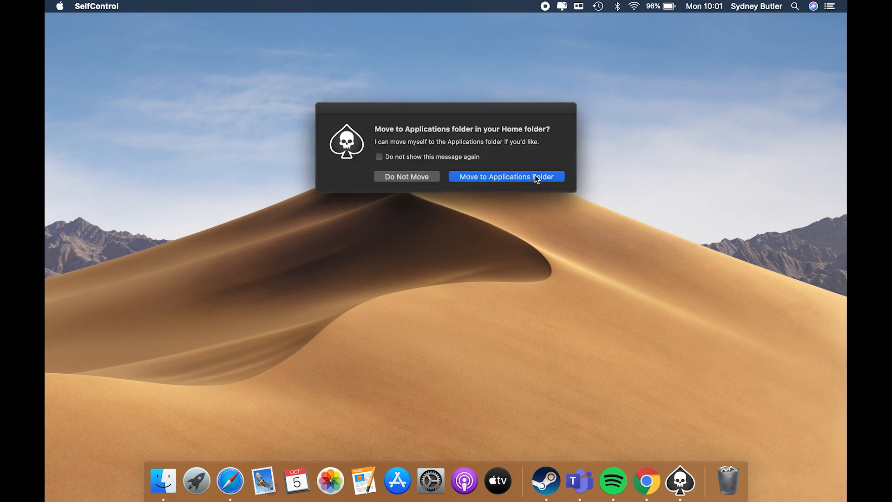
click(506, 177)
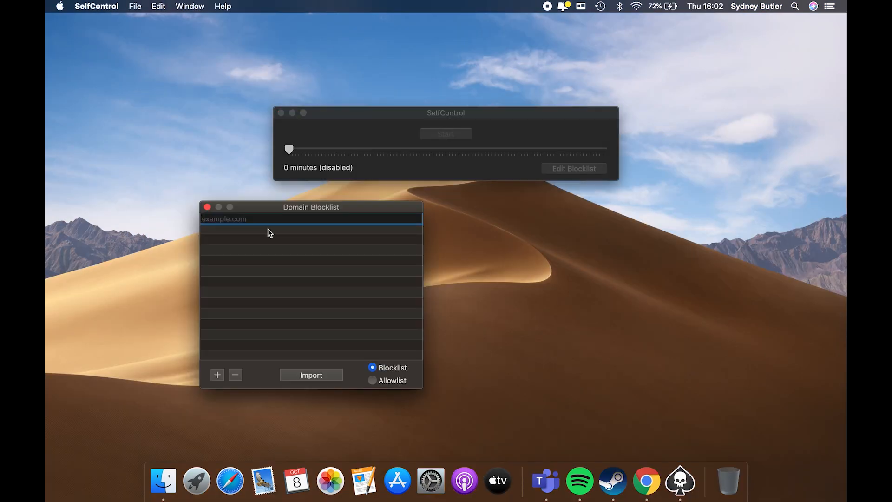
text(www.somesite)
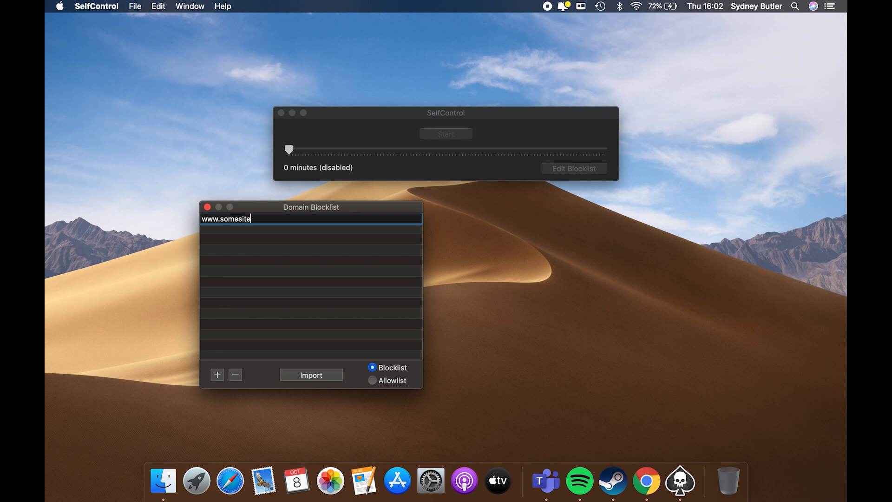
text(.com)
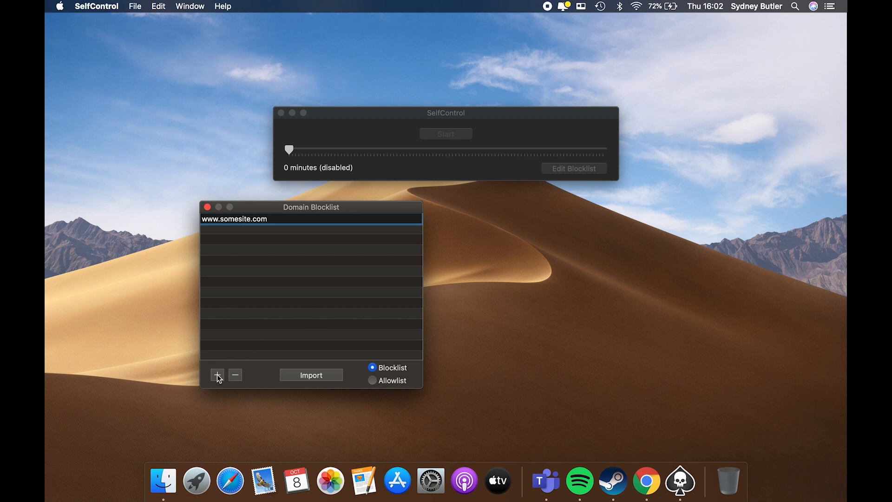
text(www.anothe)
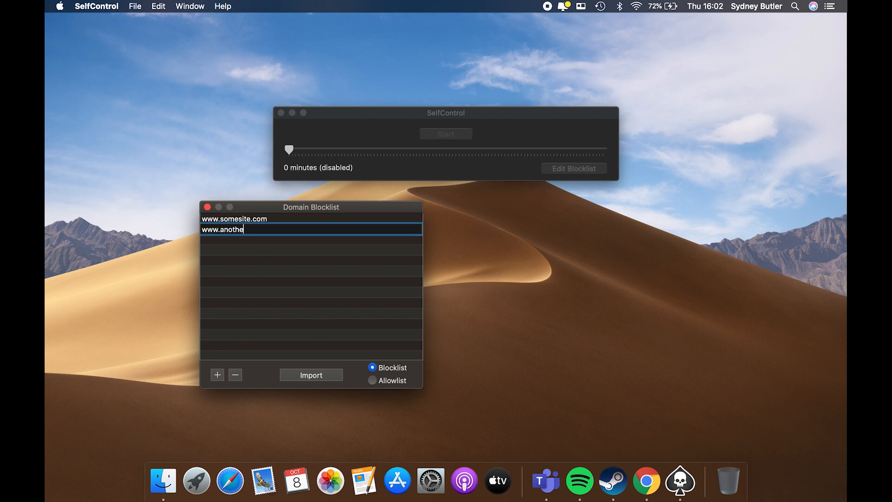
click(218, 374)
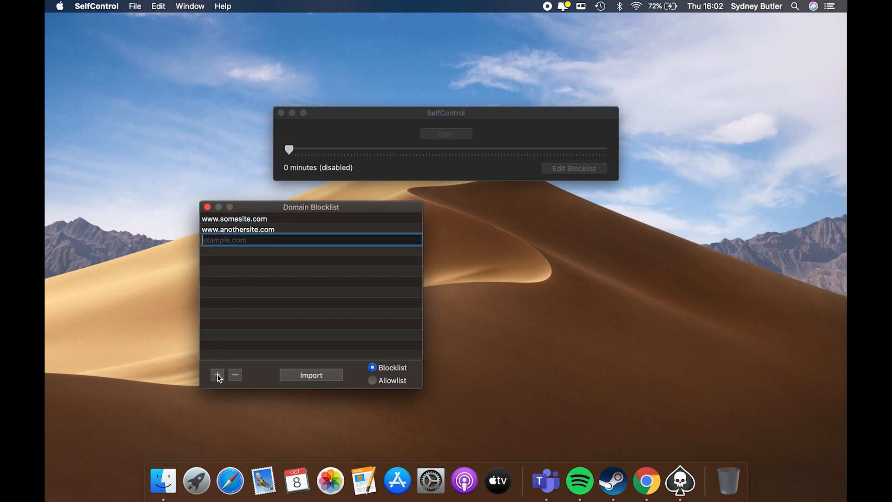
click(206, 206)
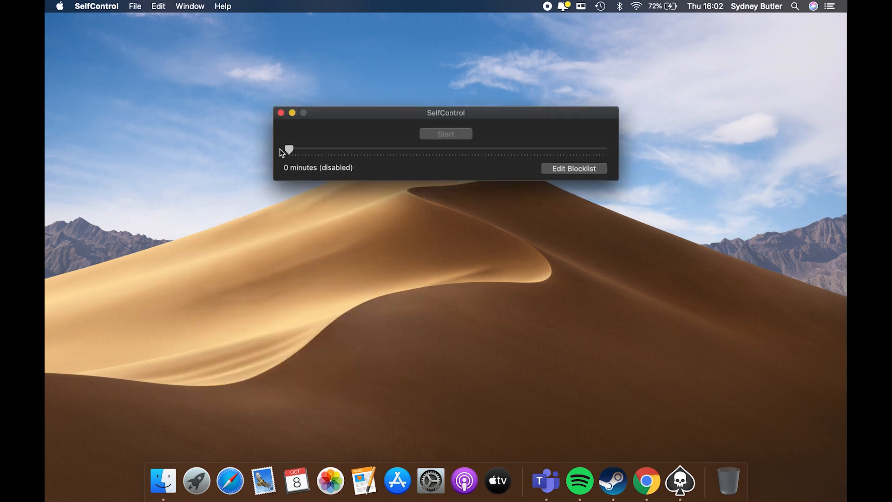
- Set the block duration slider to 6 hours 45 minutes
drag(288, 149, 378, 148)
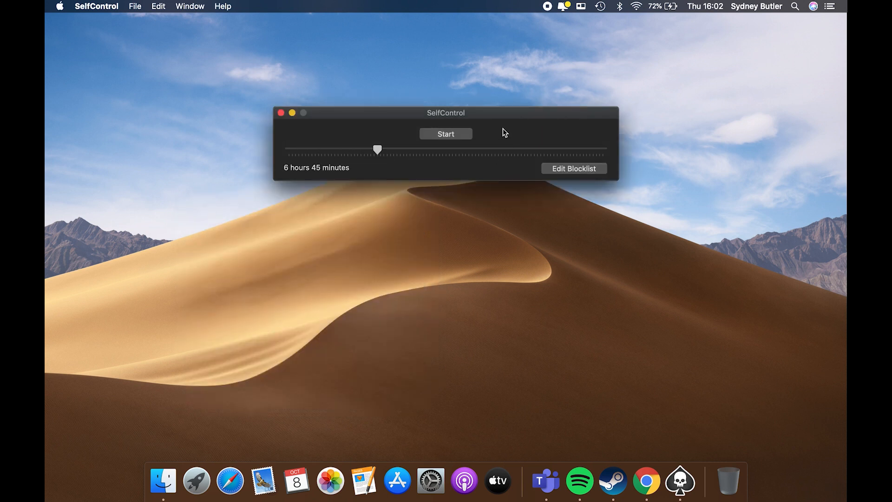